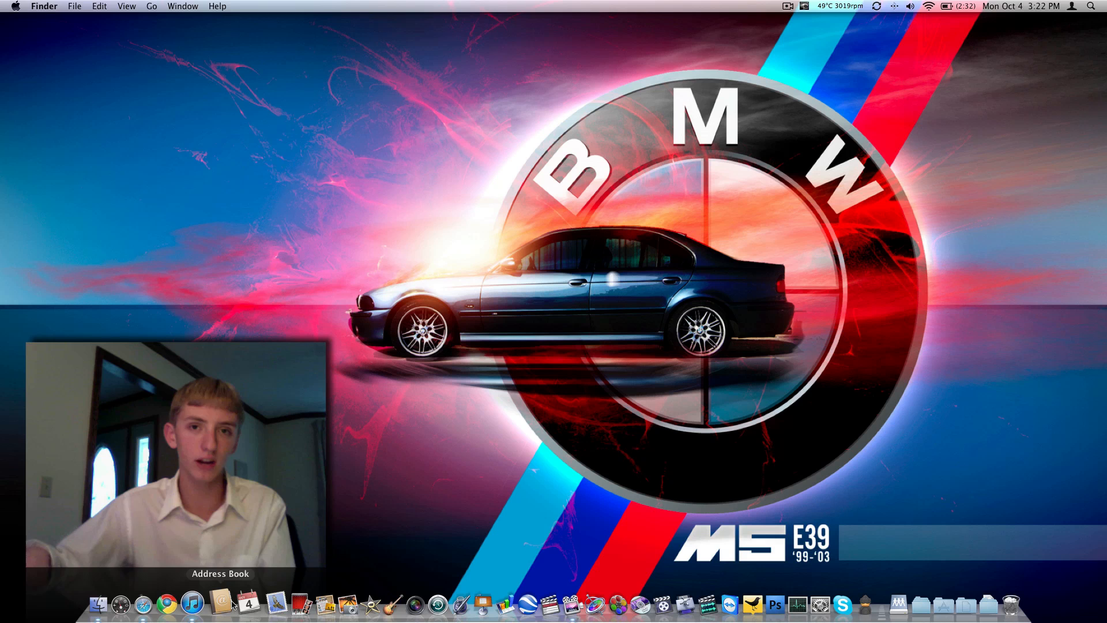
Open the home folder window, move it left, close it, then show Dashboard widgets.
left_click(98, 603)
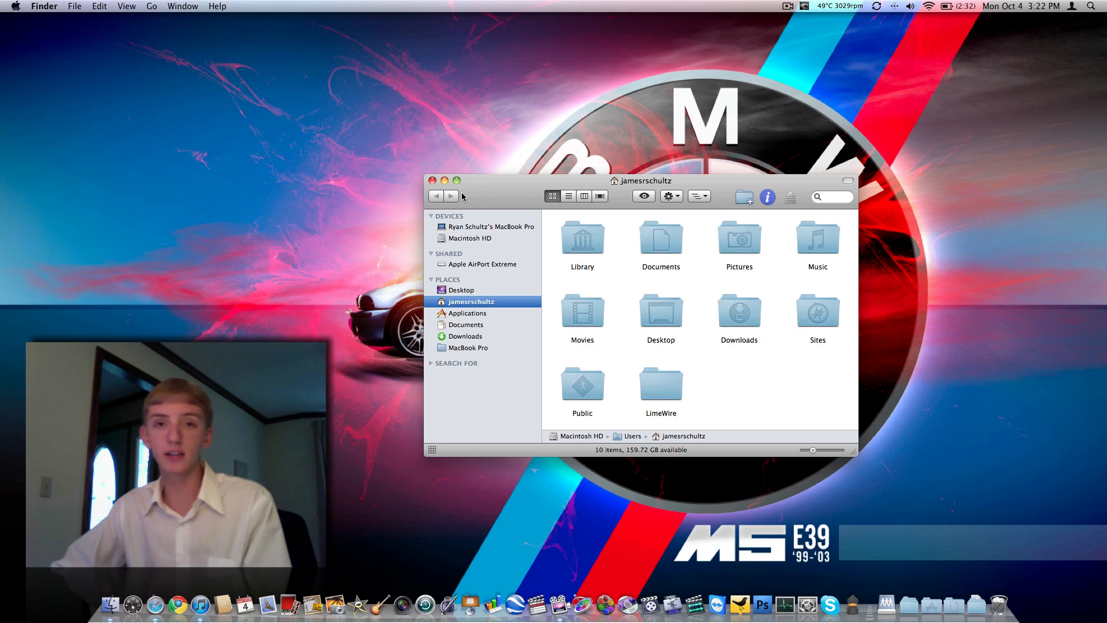
left_click_drag(642, 180, 484, 168)
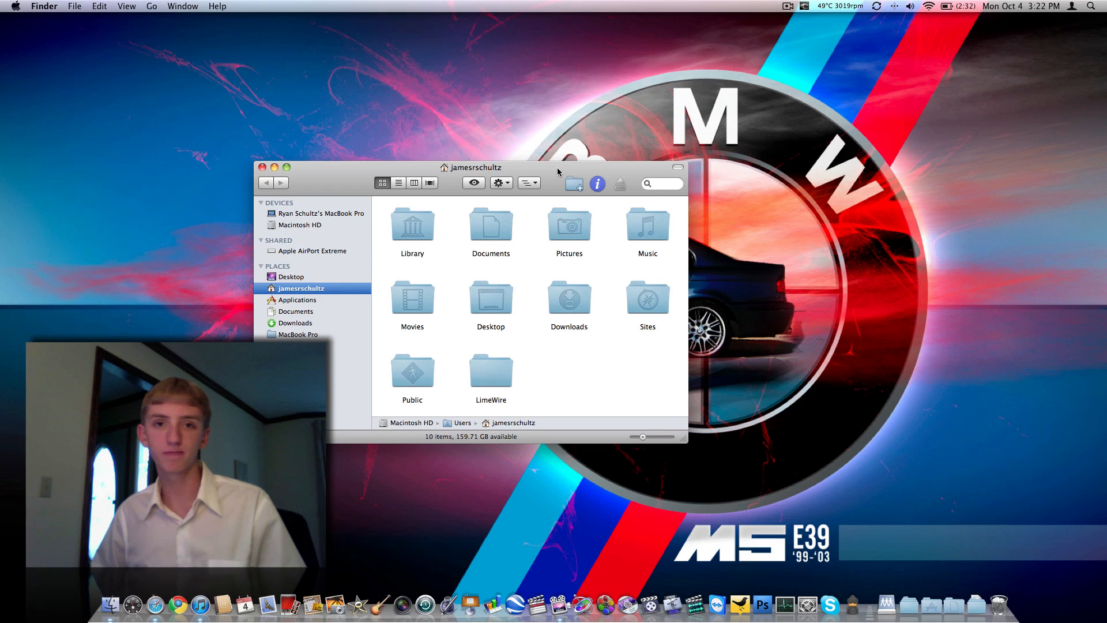
left_click(661, 183)
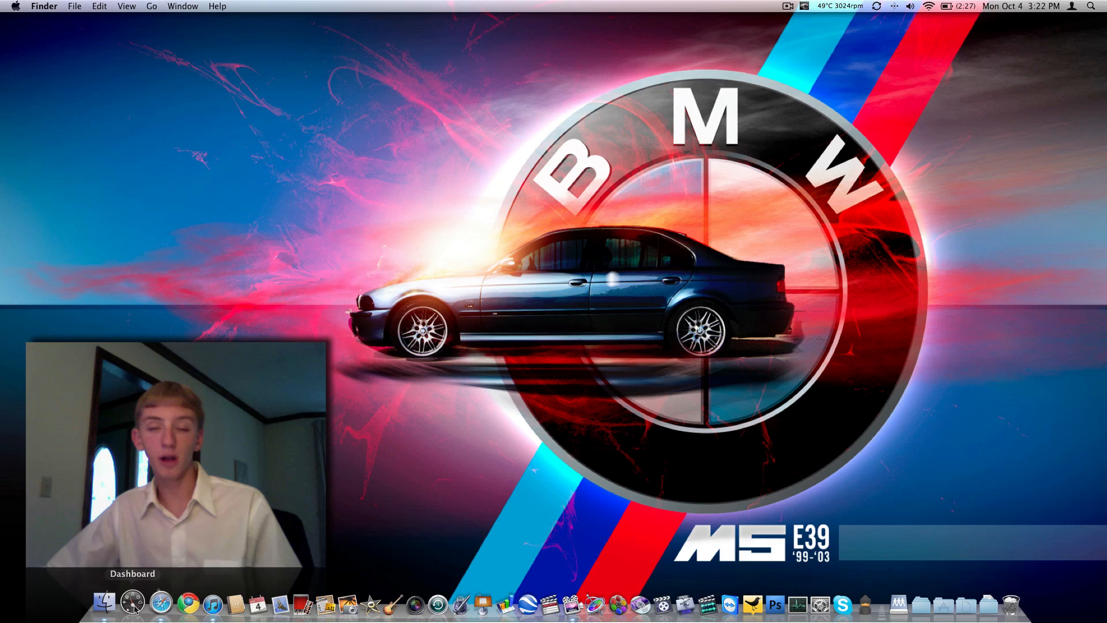
left_click(133, 602)
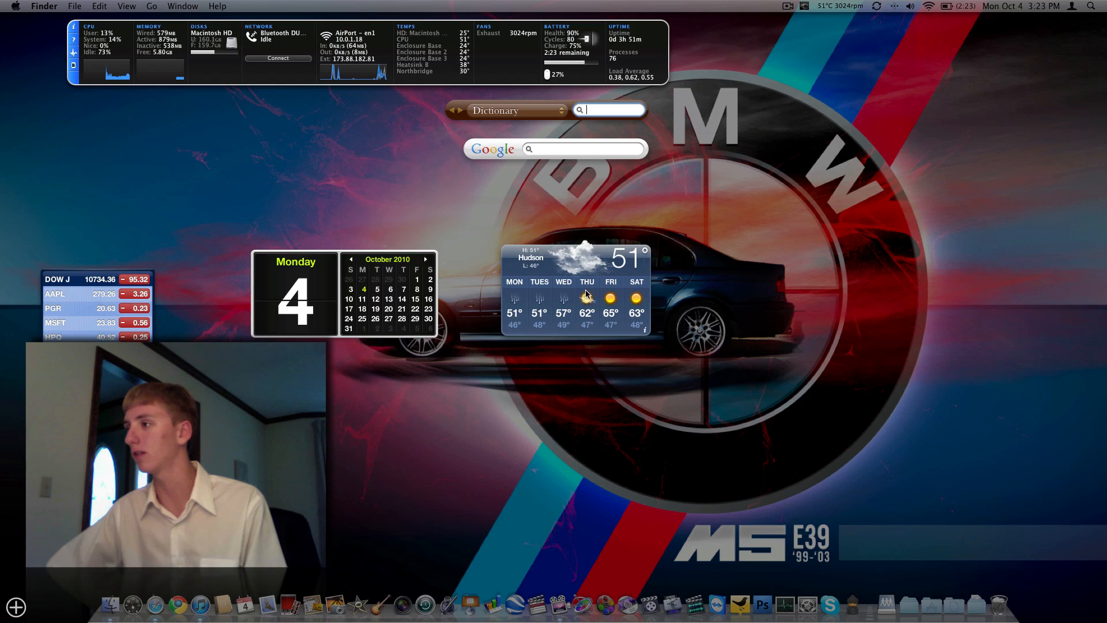
mouse_move(620, 298)
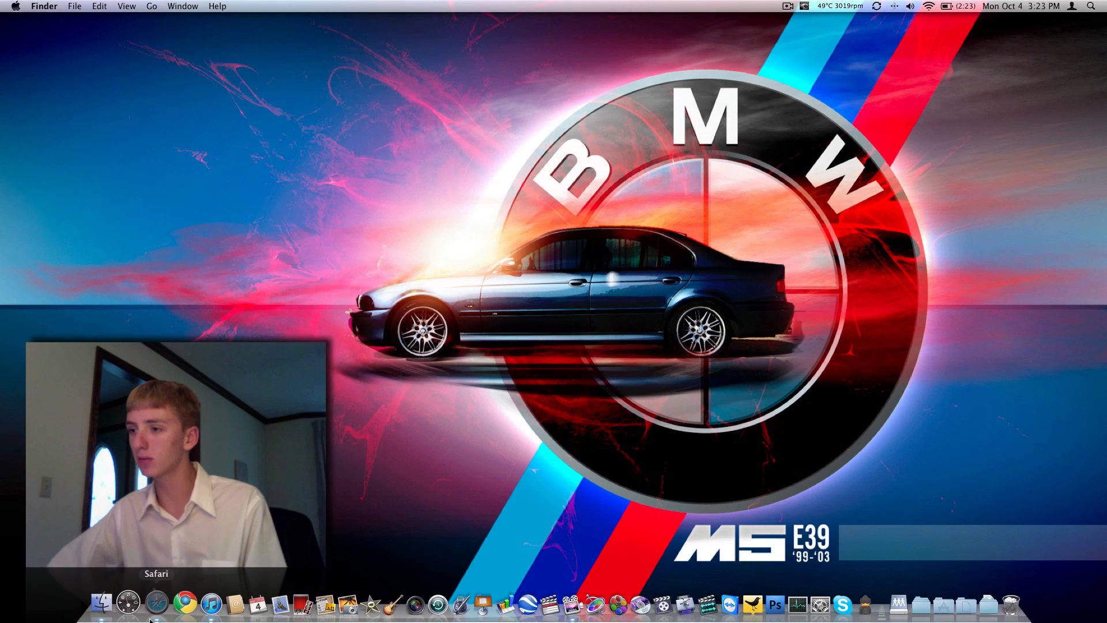
Visit the TechInform website in the browser, then click two more Dock icons.
left_click(185, 603)
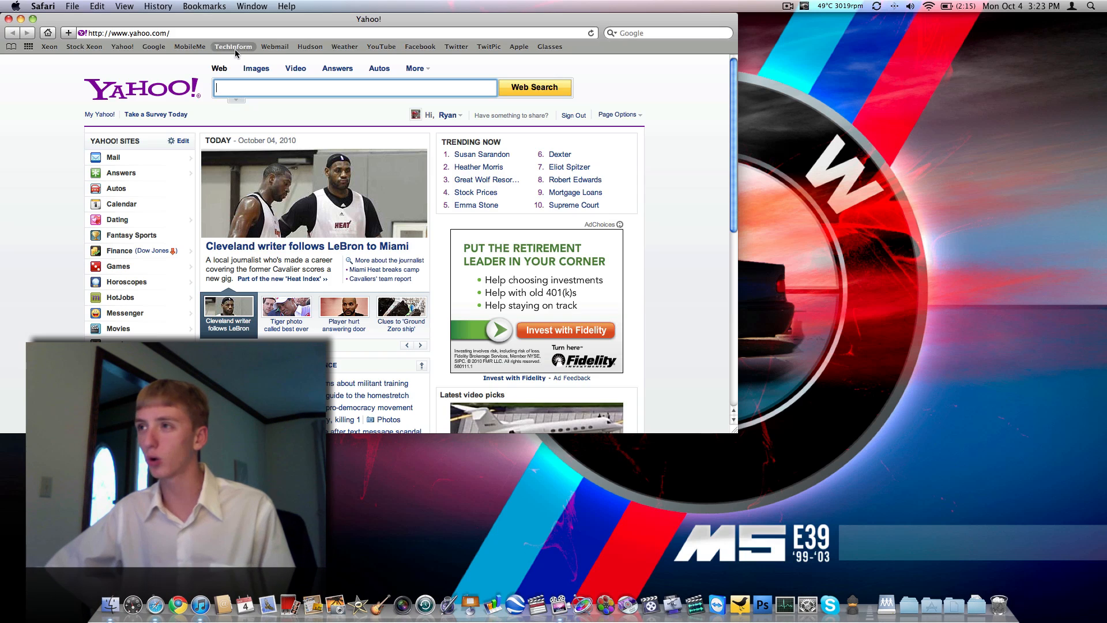
left_click(233, 46)
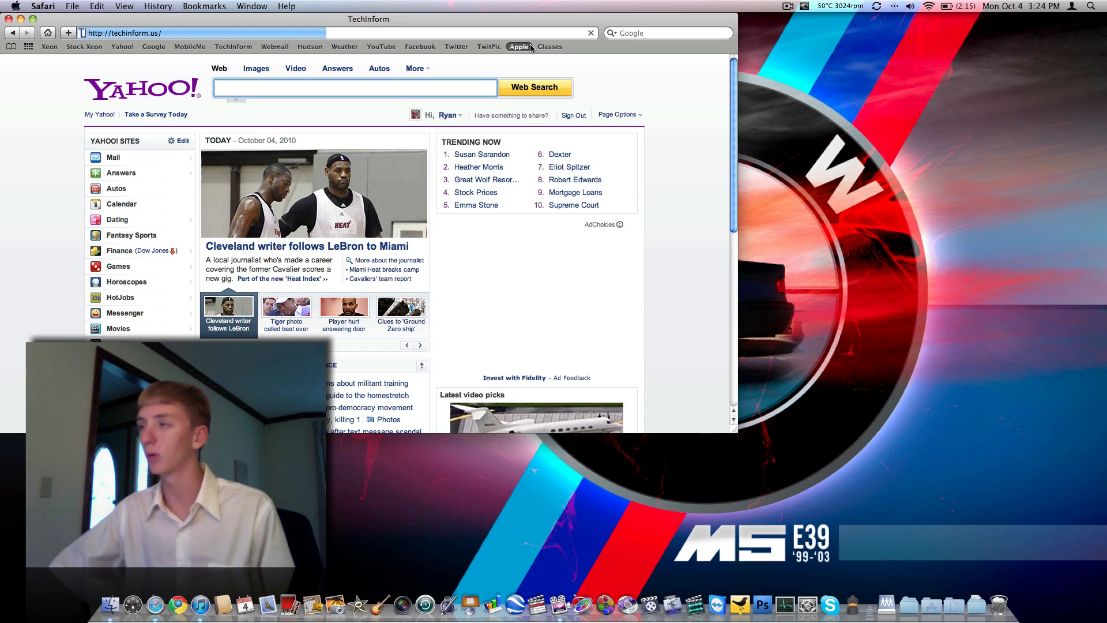
left_click(519, 47)
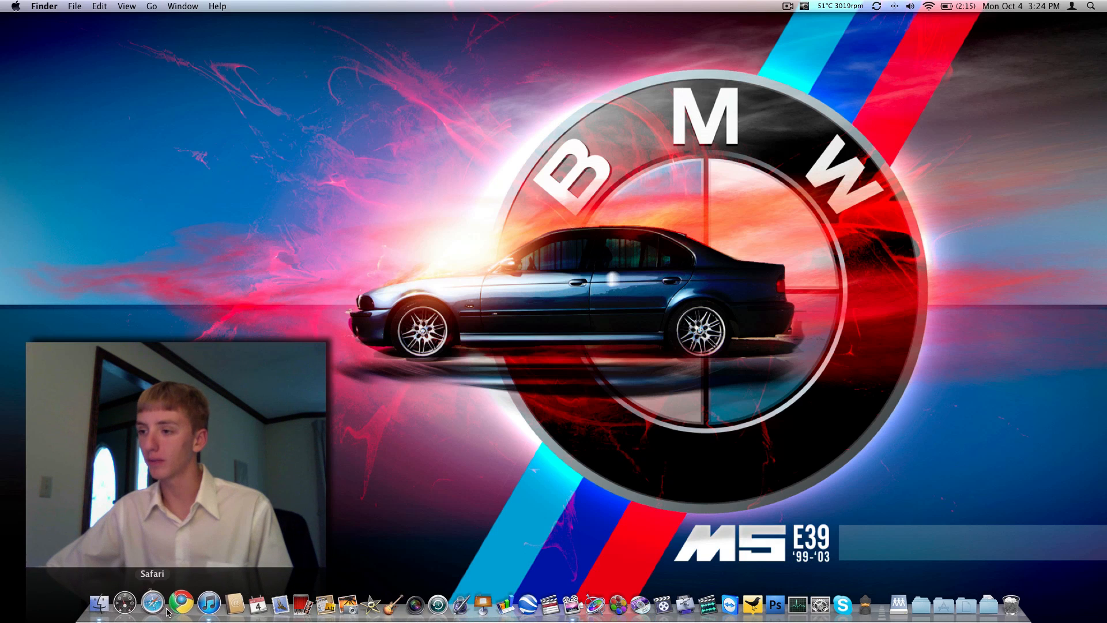
mouse_move(180, 604)
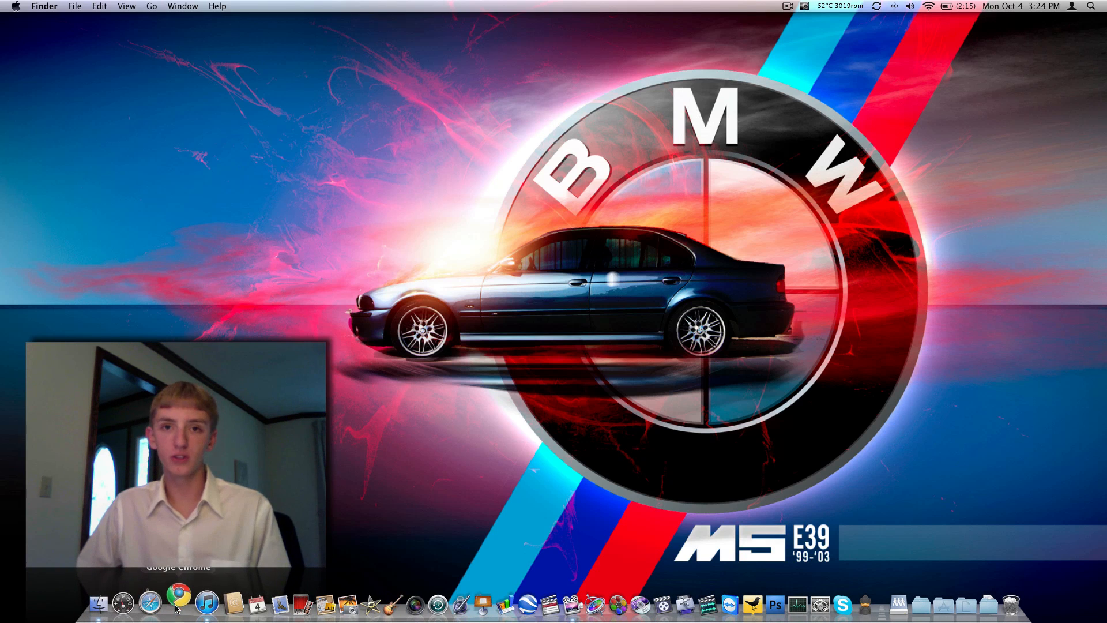
left_click(178, 602)
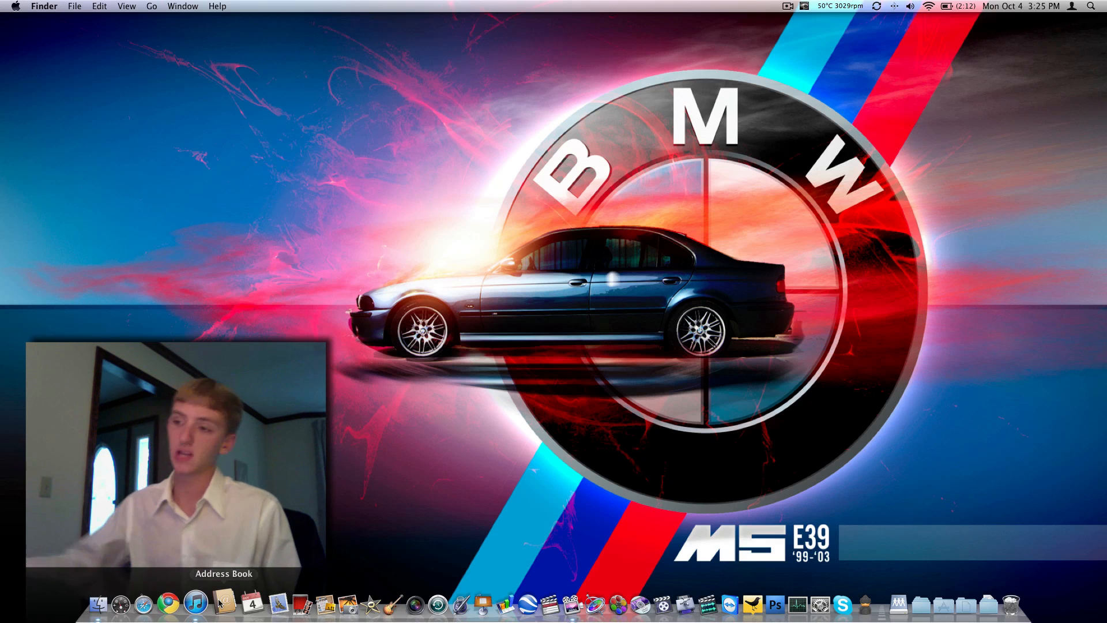
left_click(251, 604)
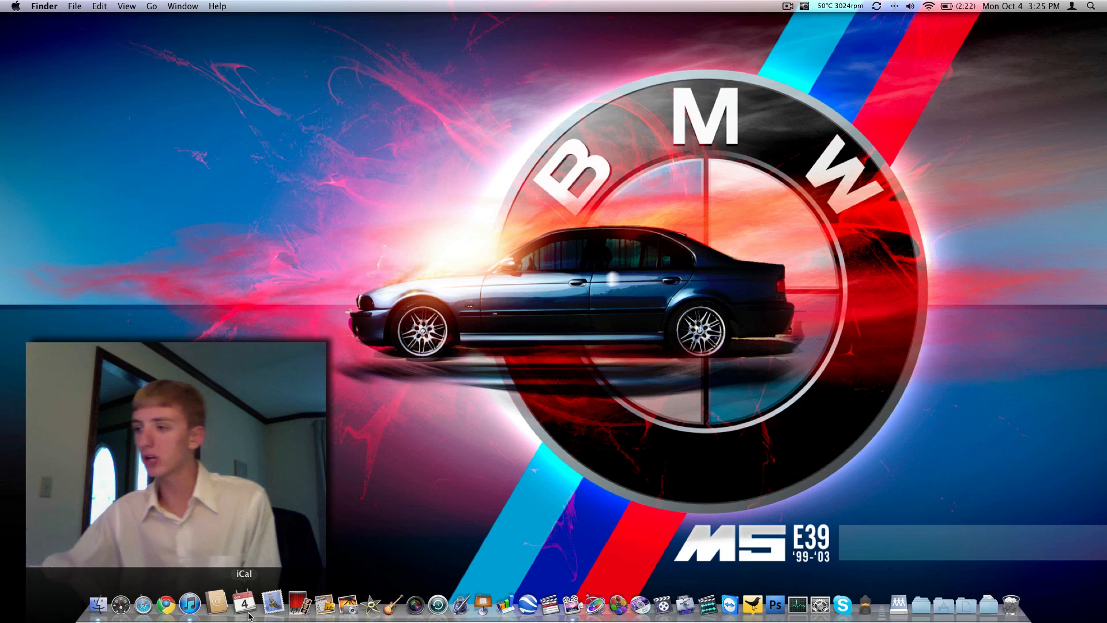
mouse_move(270, 603)
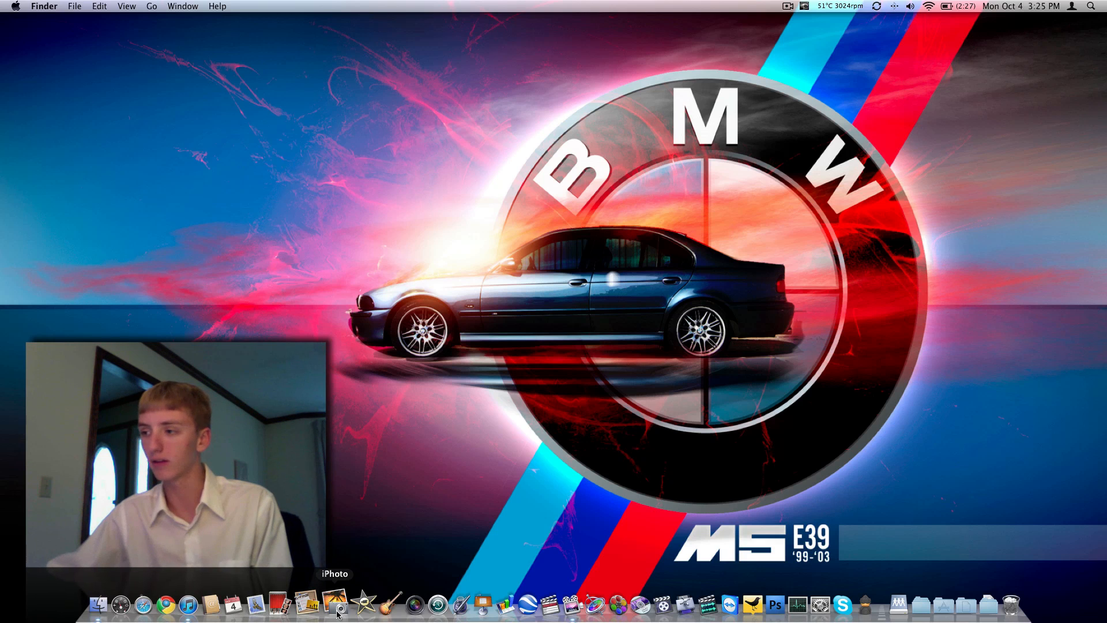
mouse_move(358, 605)
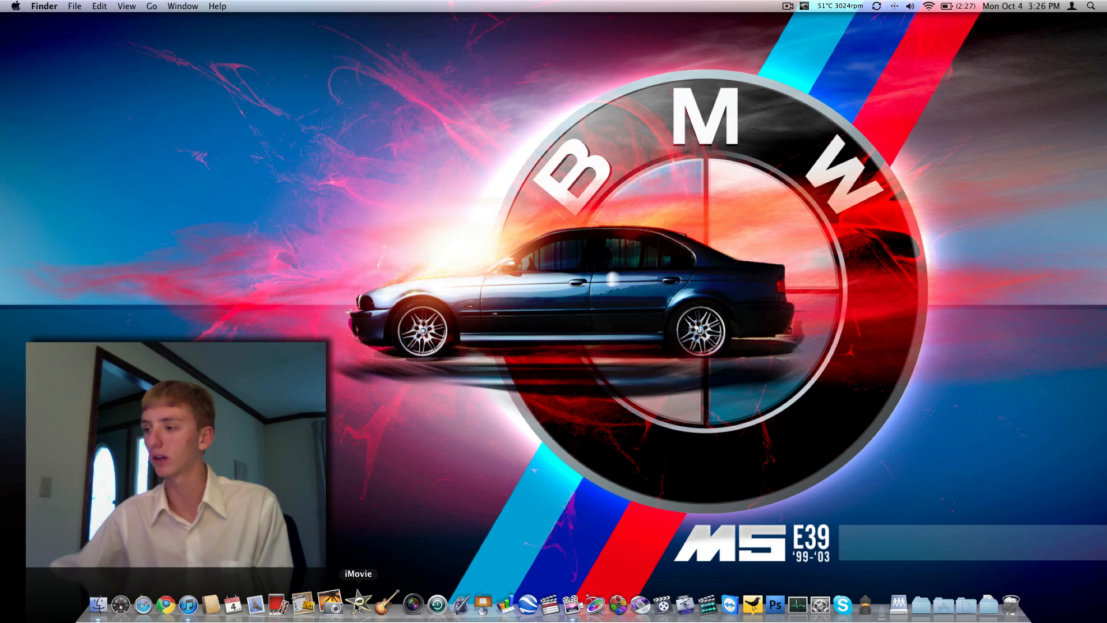
mouse_move(379, 604)
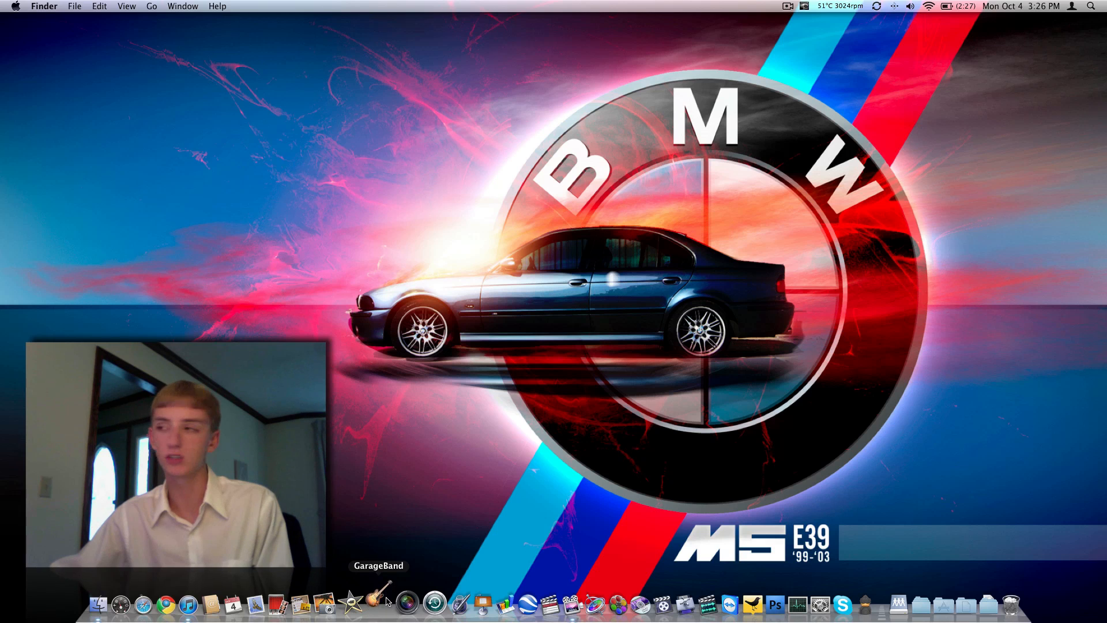
mouse_move(365, 570)
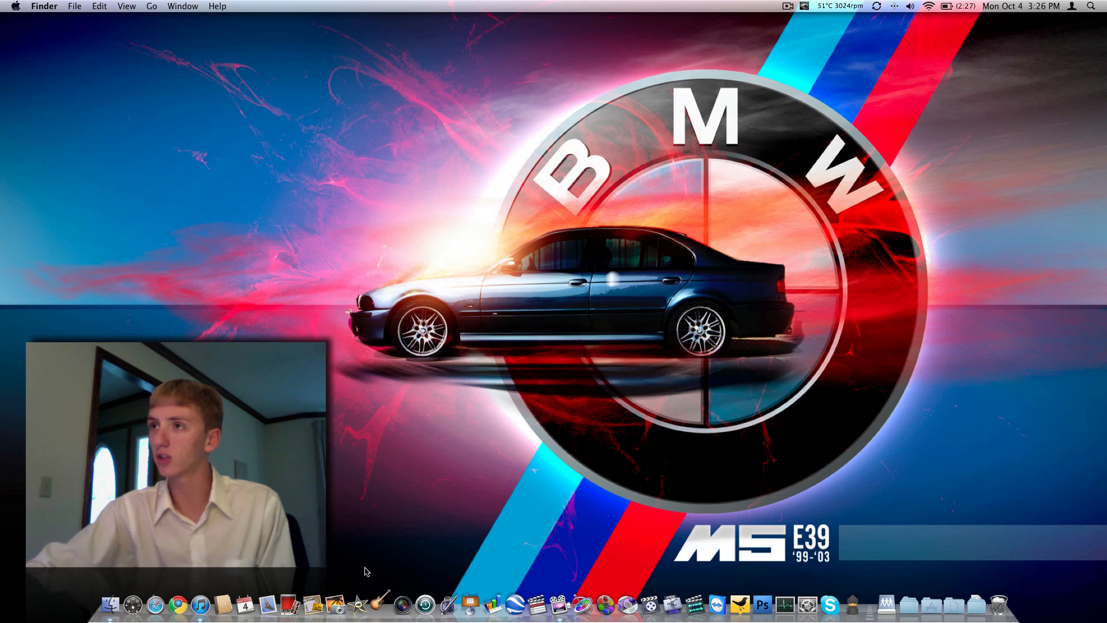
Force-quit GarageBand from the Dock and send its problem report.
left_click(357, 603)
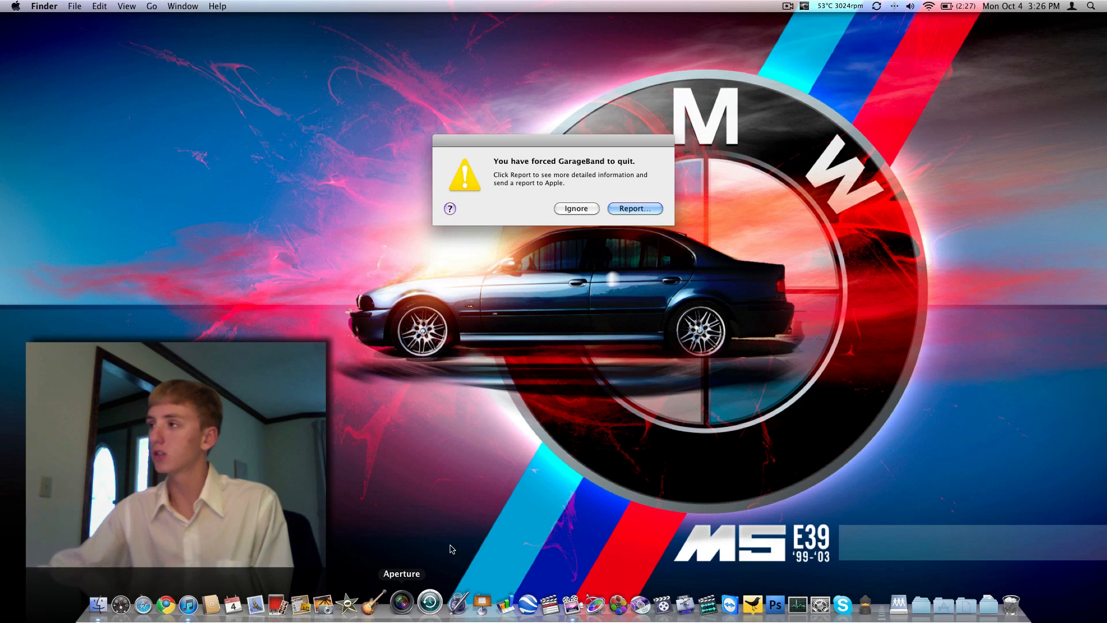
left_click(576, 208)
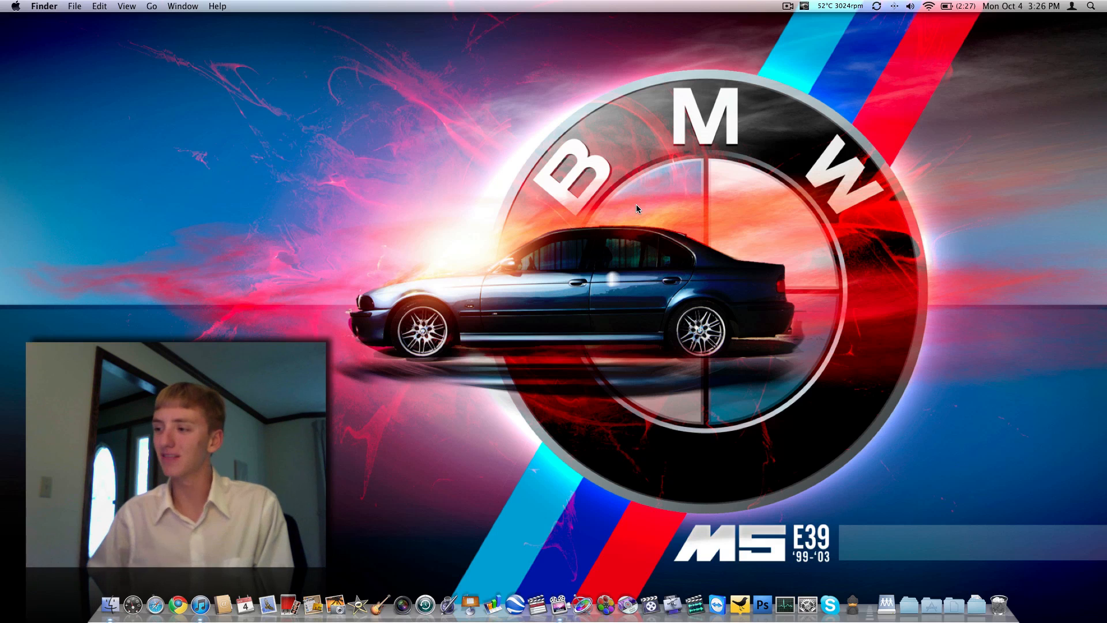
mouse_move(402, 604)
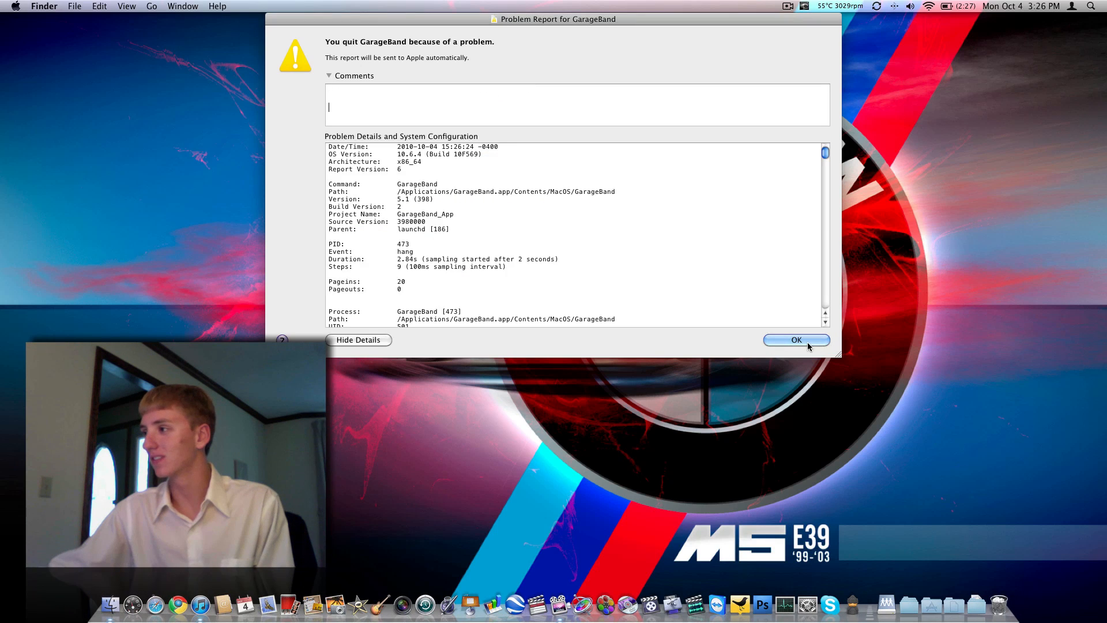
left_click(795, 339)
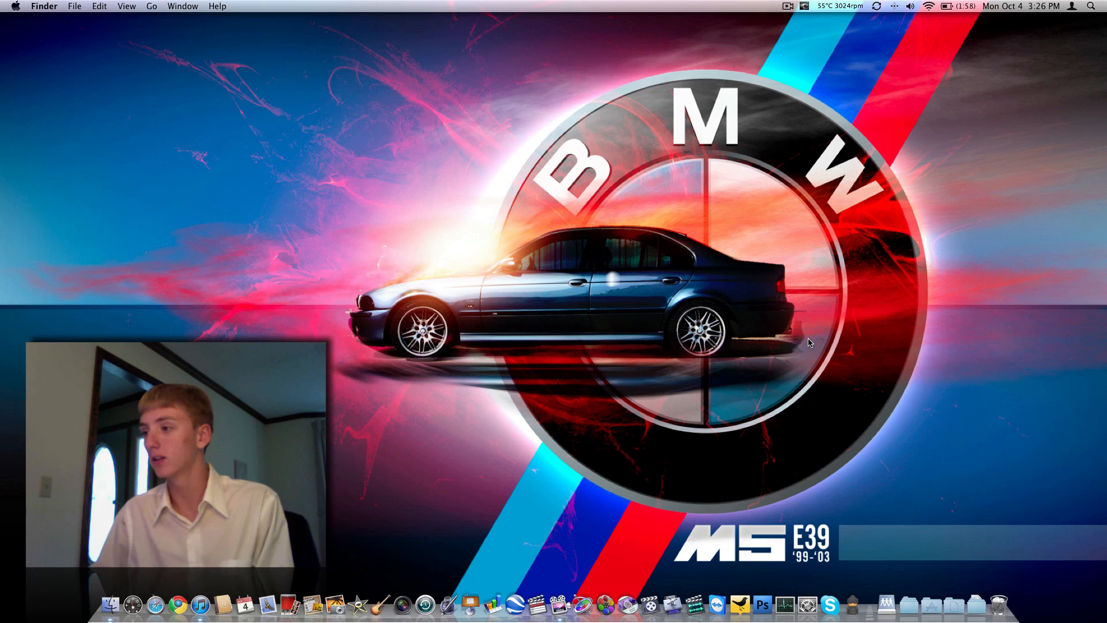
mouse_move(425, 602)
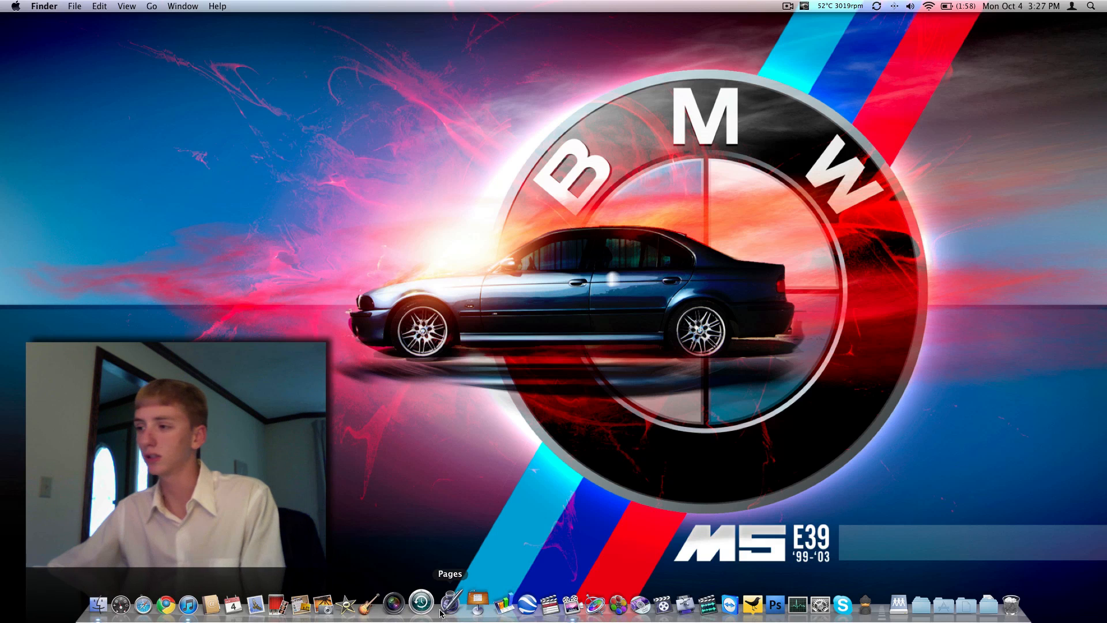
mouse_move(467, 603)
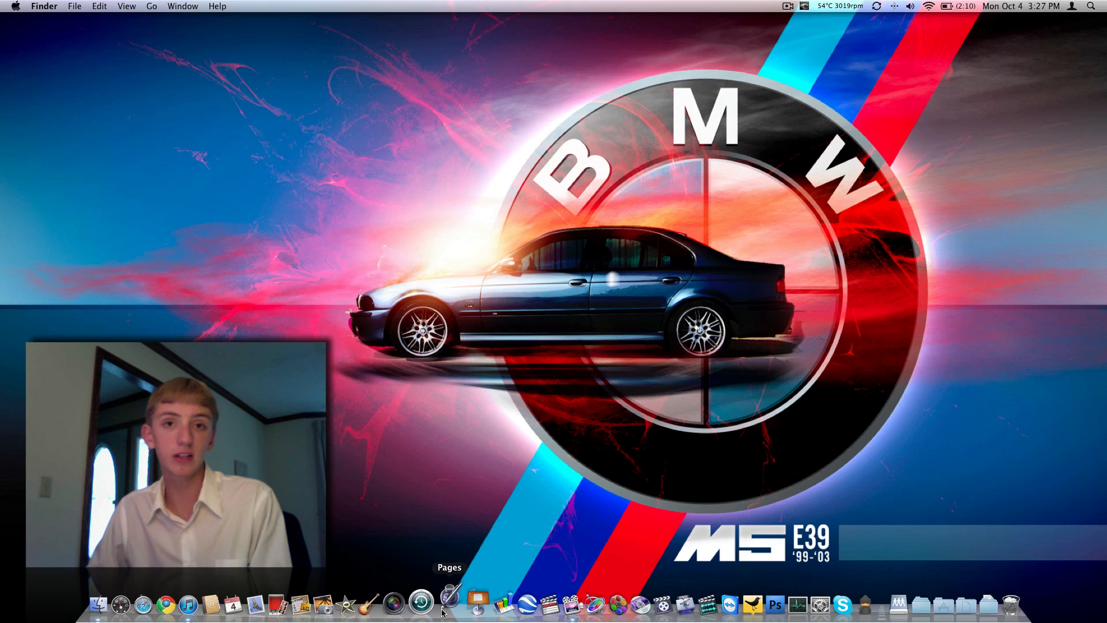
Launch Pages from its Dock icon.
left_click(449, 604)
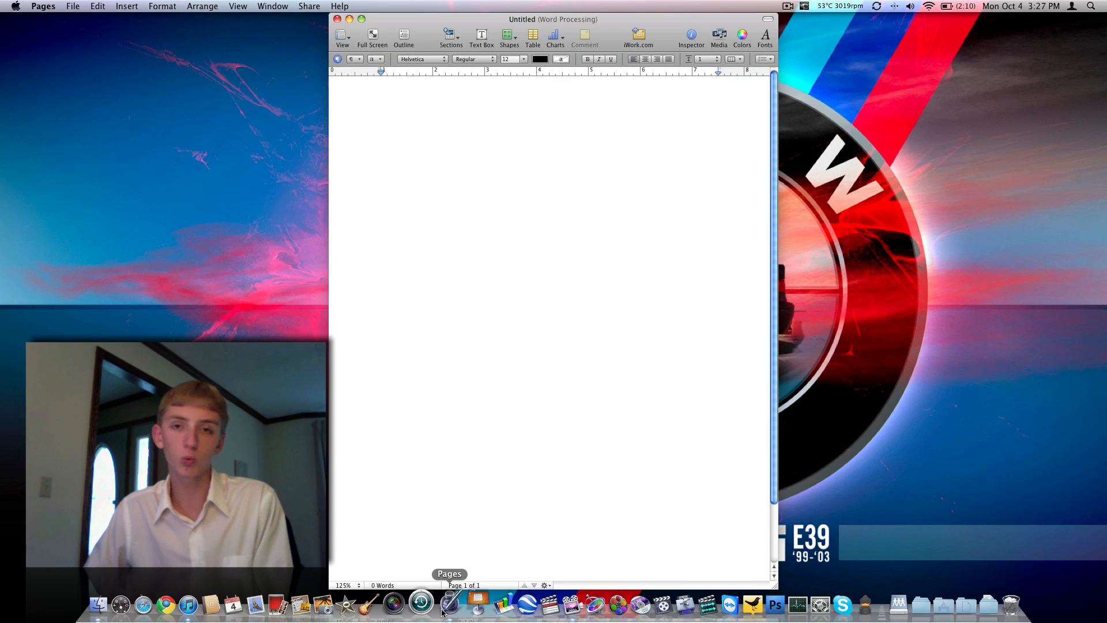
Choose the blank Word Processing template to open an untitled Pages document.
left_click(380, 133)
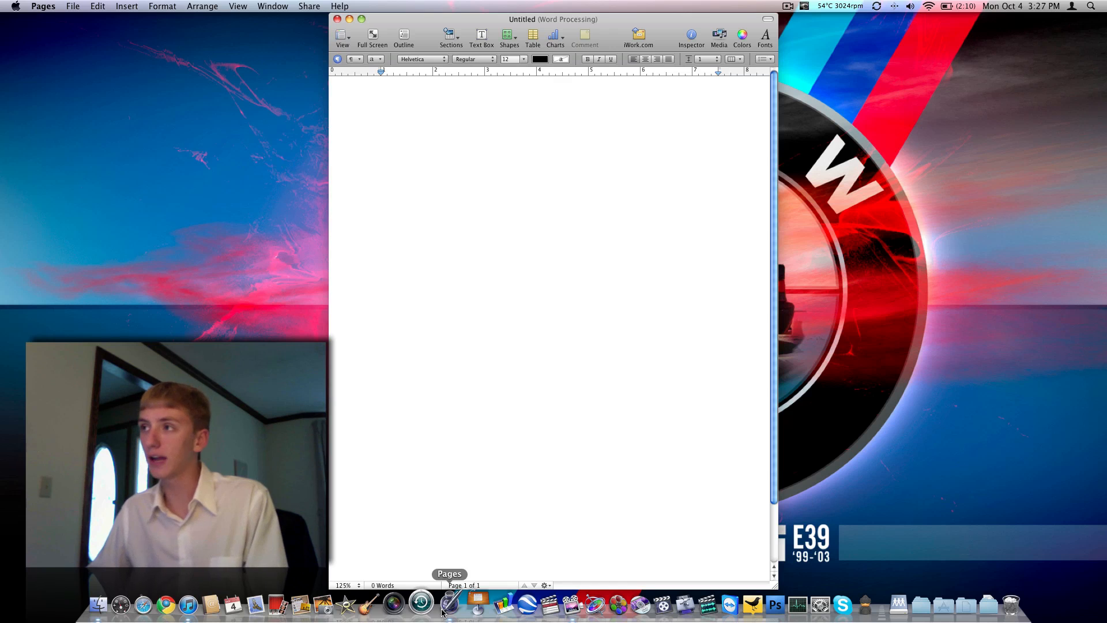
left_click(380, 133)
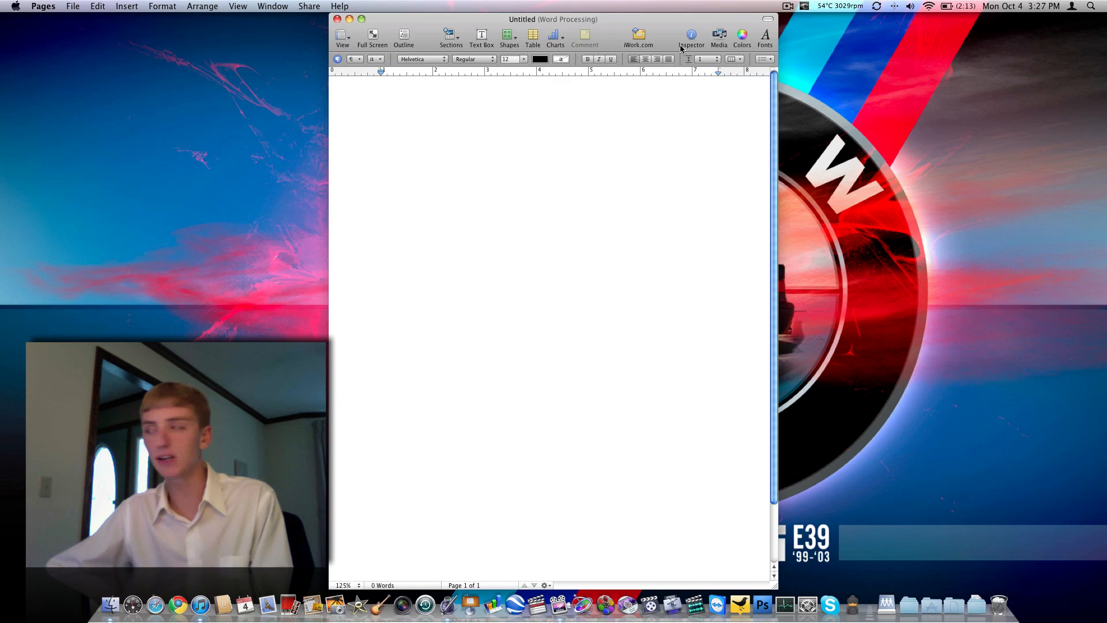
mouse_move(585, 37)
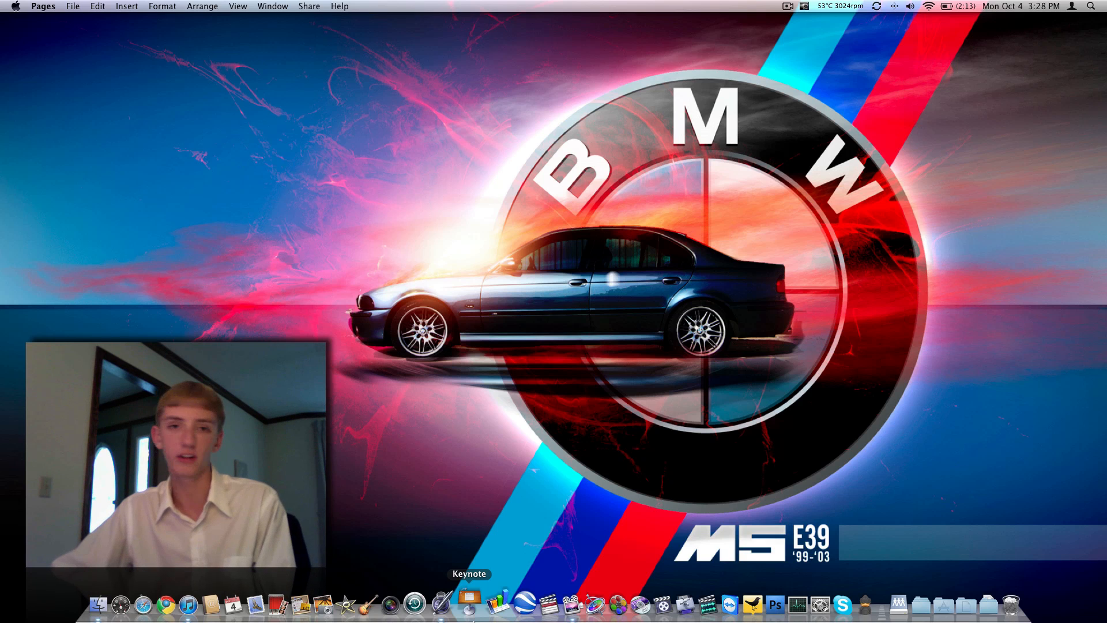
mouse_move(516, 605)
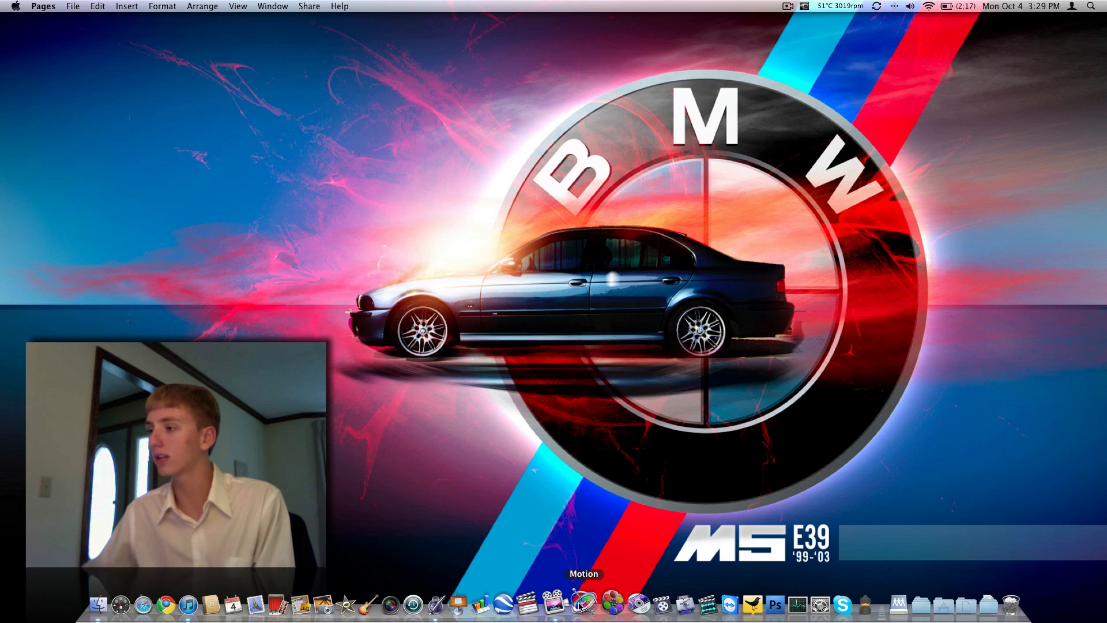
mouse_move(627, 605)
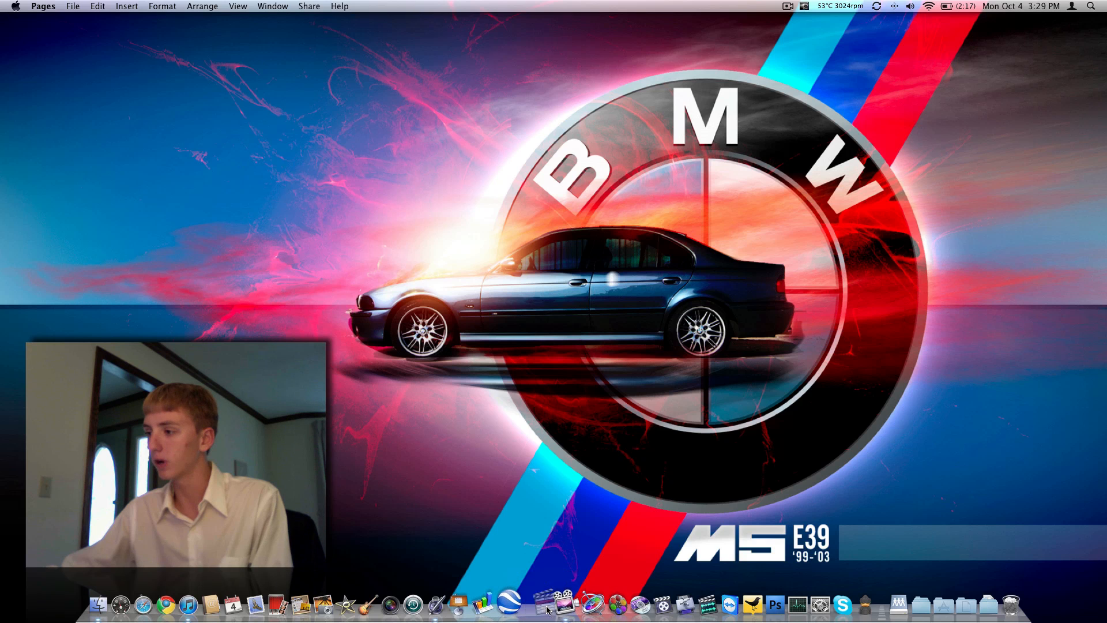
mouse_move(559, 605)
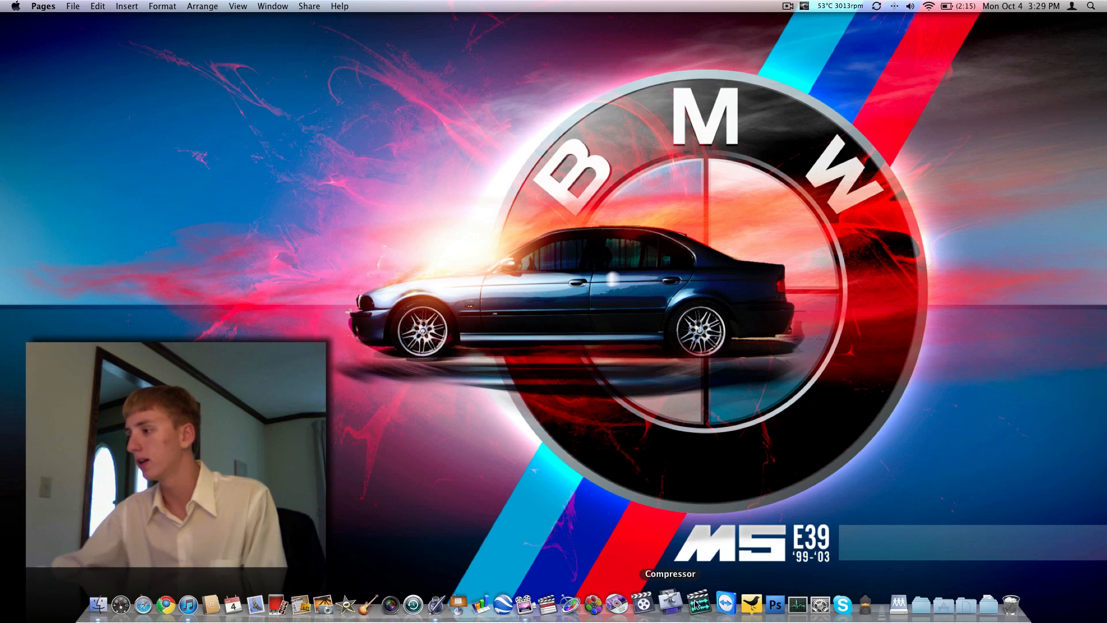
Make TweetDeck the active application from its Dock icon.
left_click(715, 604)
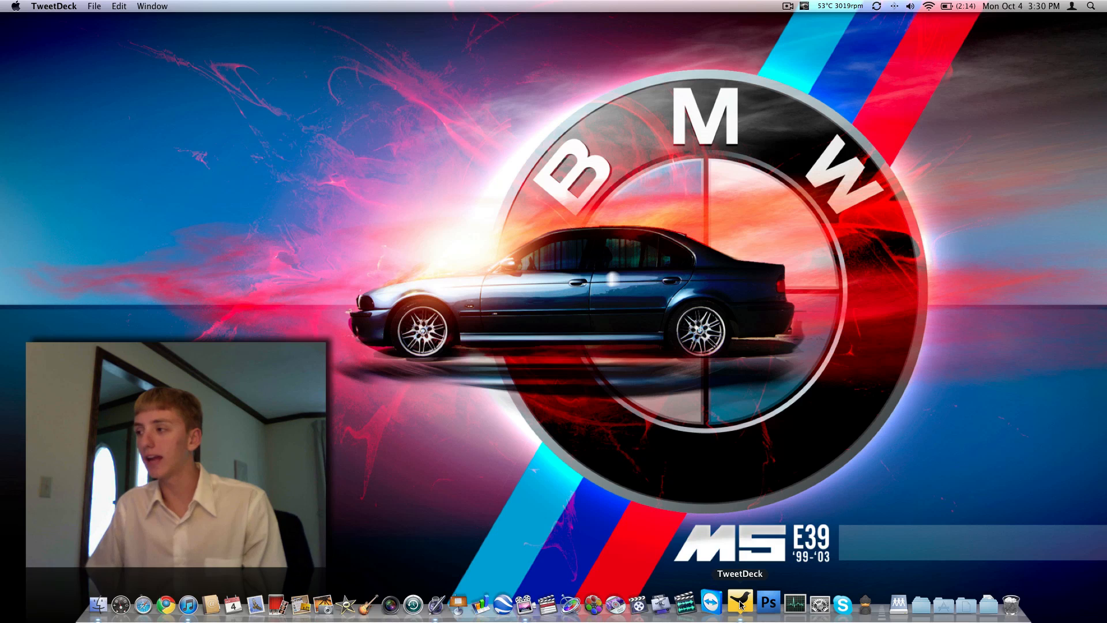
left_click(711, 603)
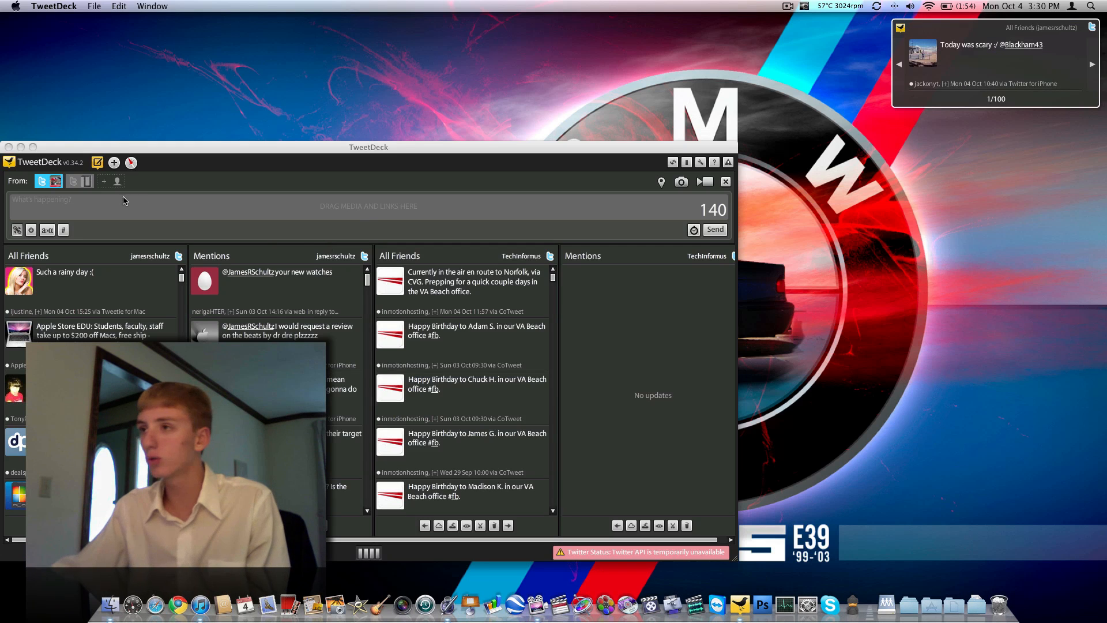
mouse_move(55, 182)
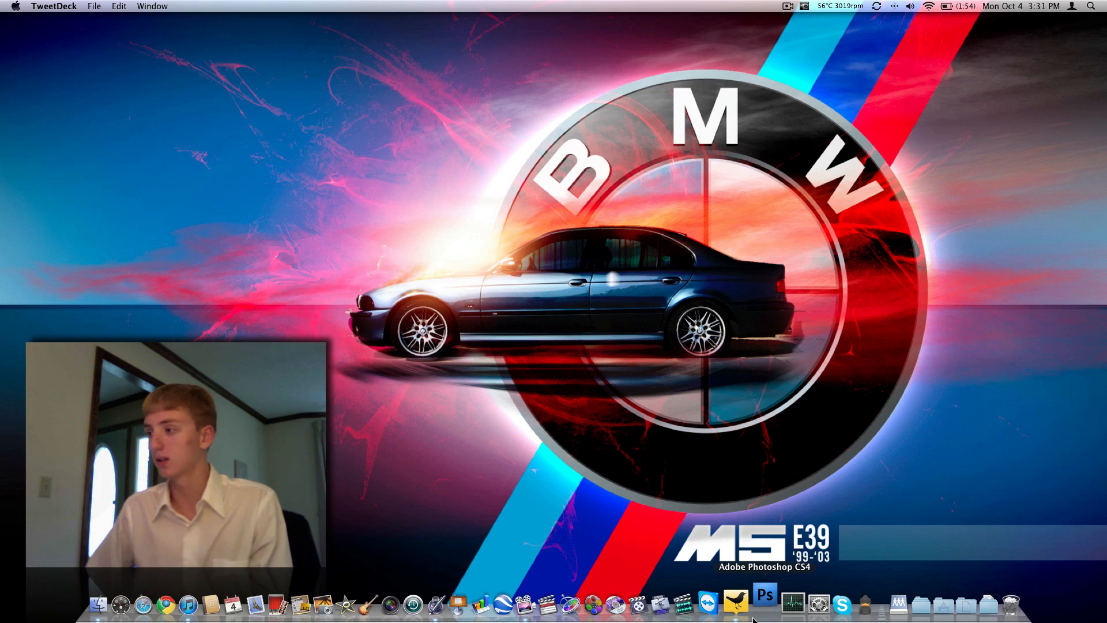
left_click(763, 604)
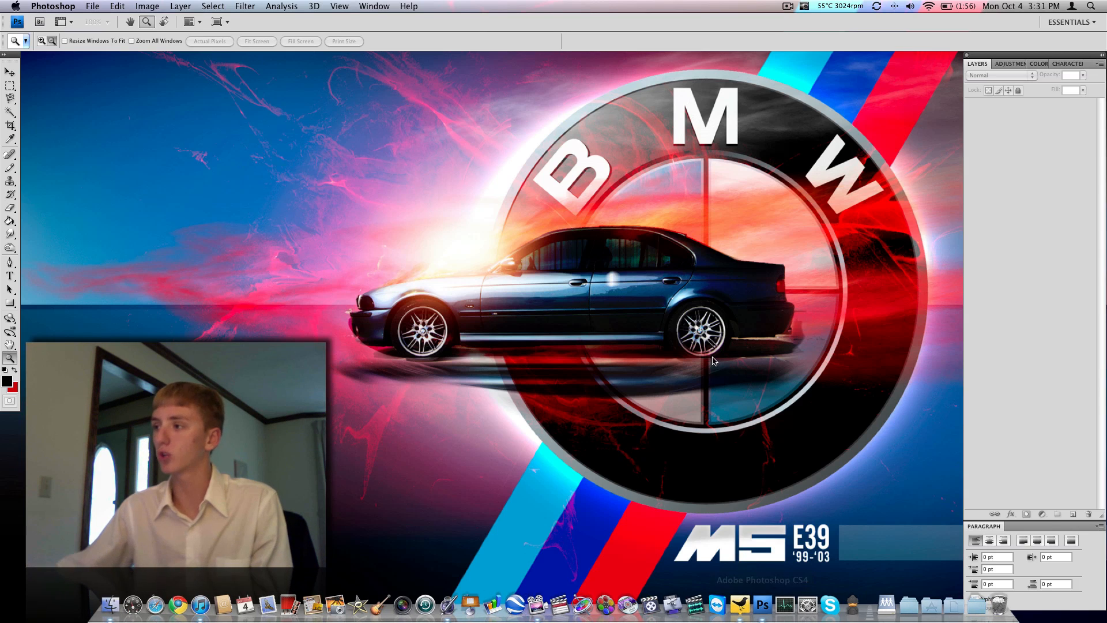
left_click(91, 5)
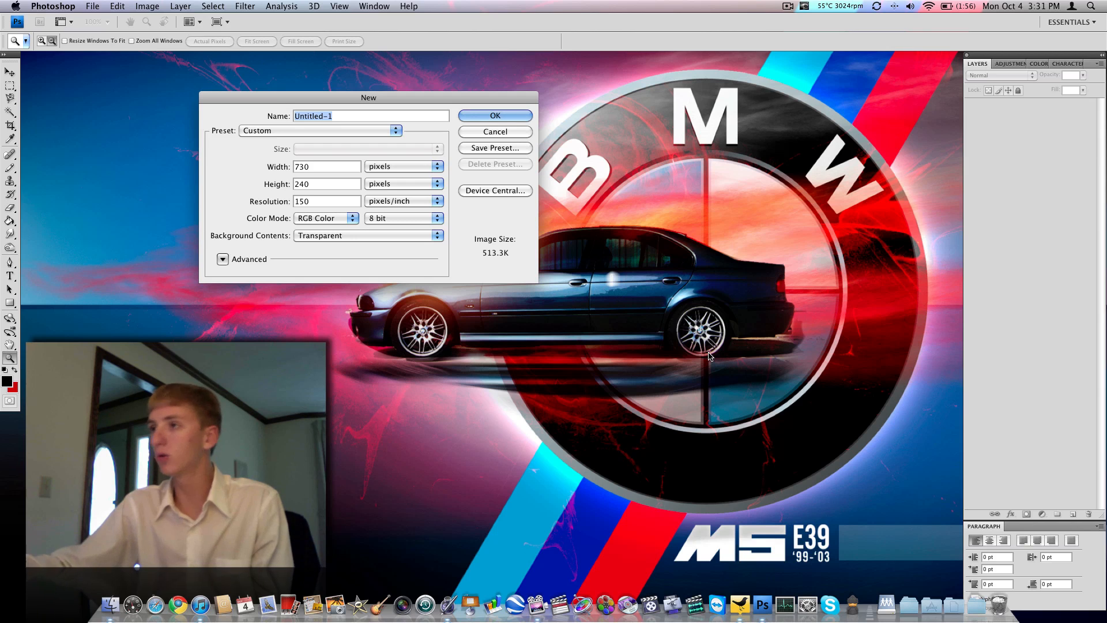
left_click(494, 131)
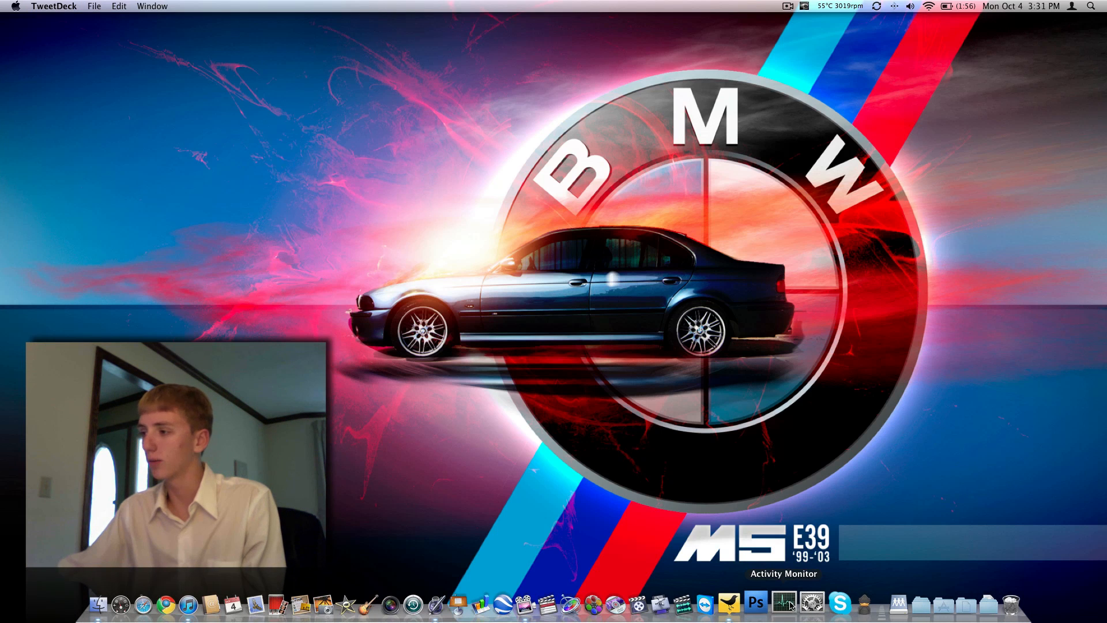
left_click(784, 604)
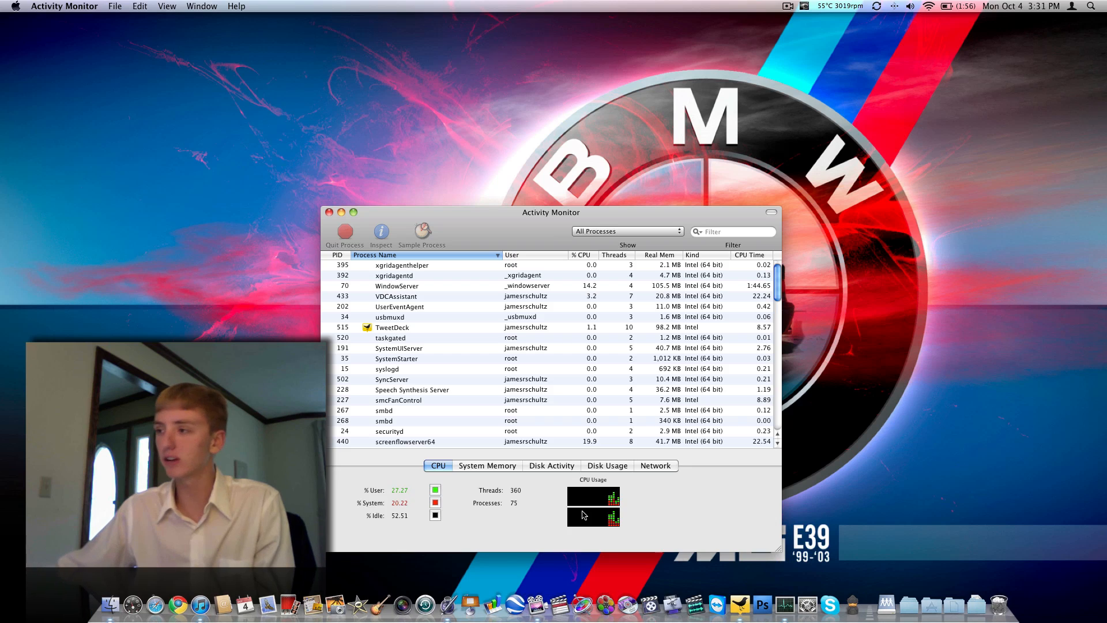
left_click(487, 465)
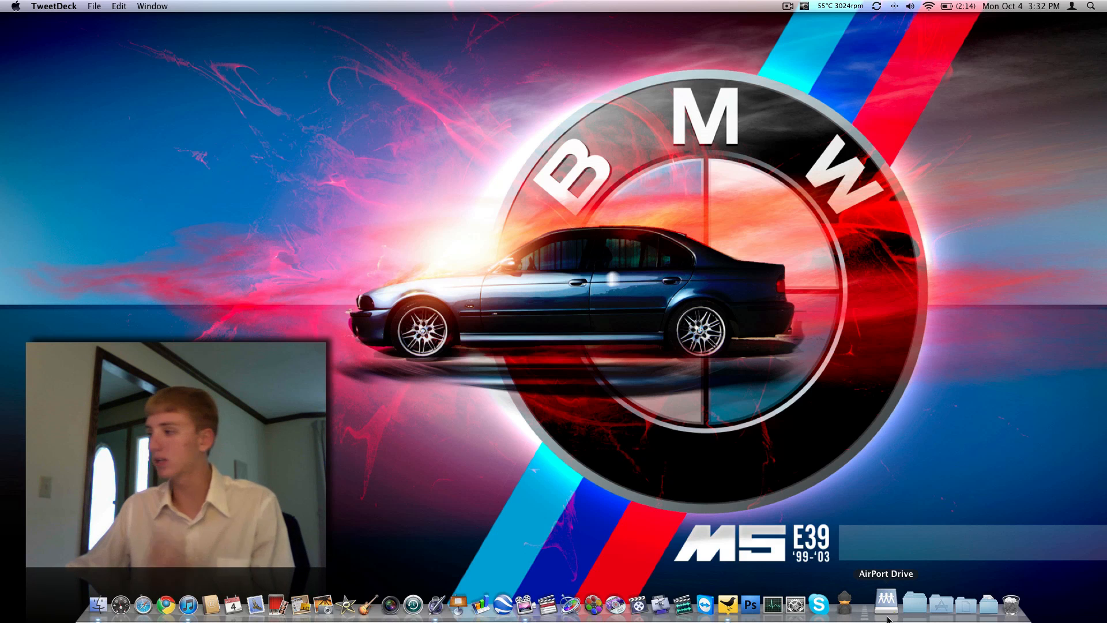
Connect to the Apple AirPort Extreme drive and fan out its folder stack.
left_click(885, 601)
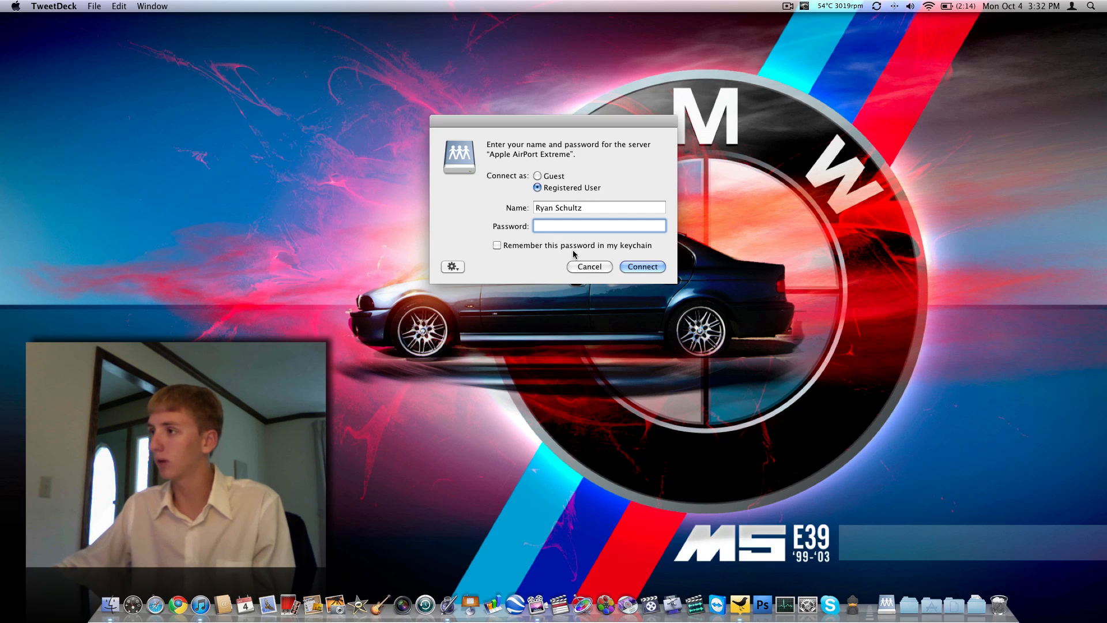
left_click(589, 266)
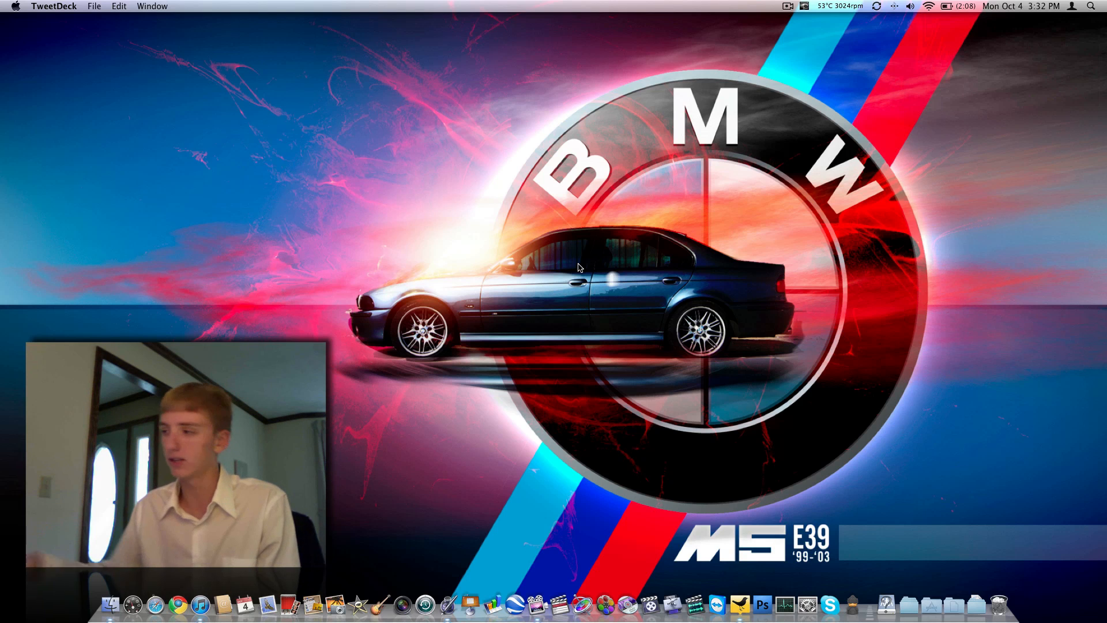
left_click(918, 604)
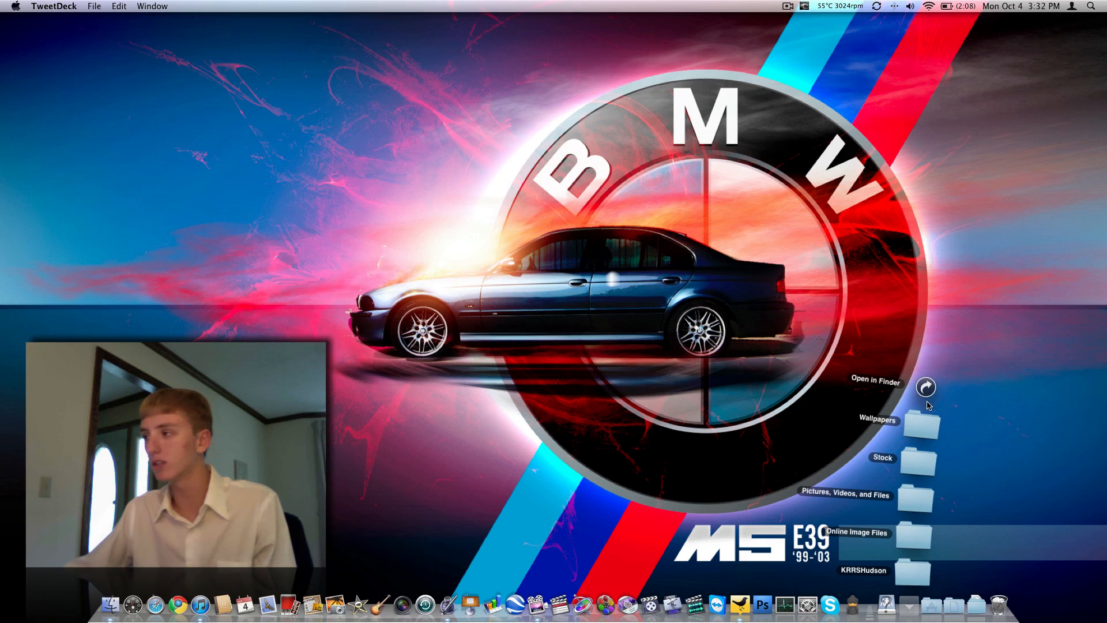
Open Wallpapers from the stack and browse the Transportation folder's car images.
double_click(925, 424)
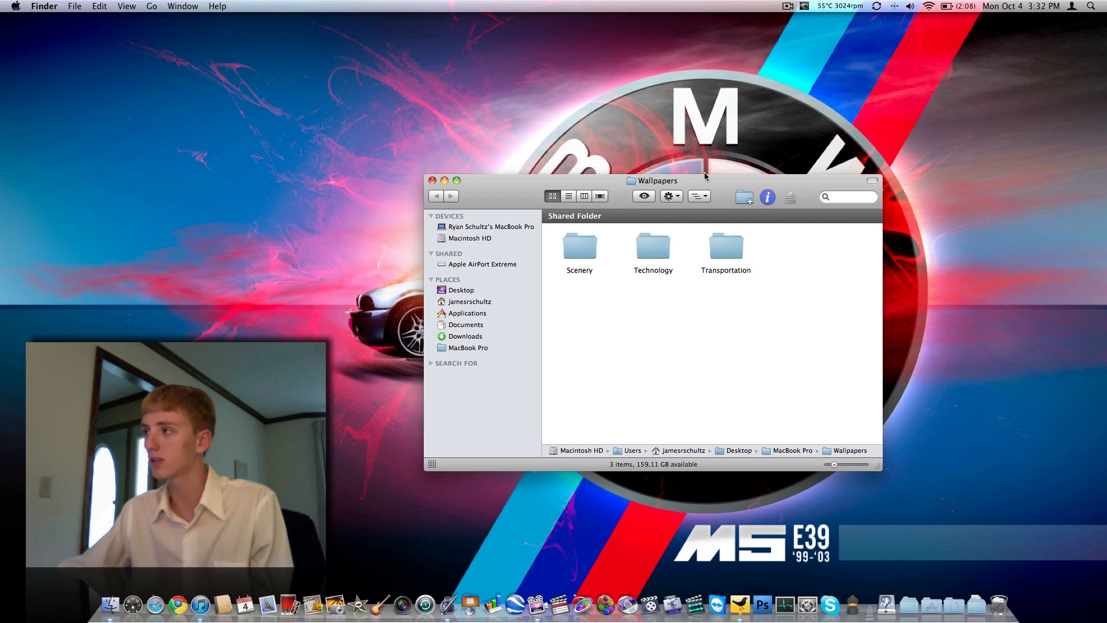
double_click(725, 246)
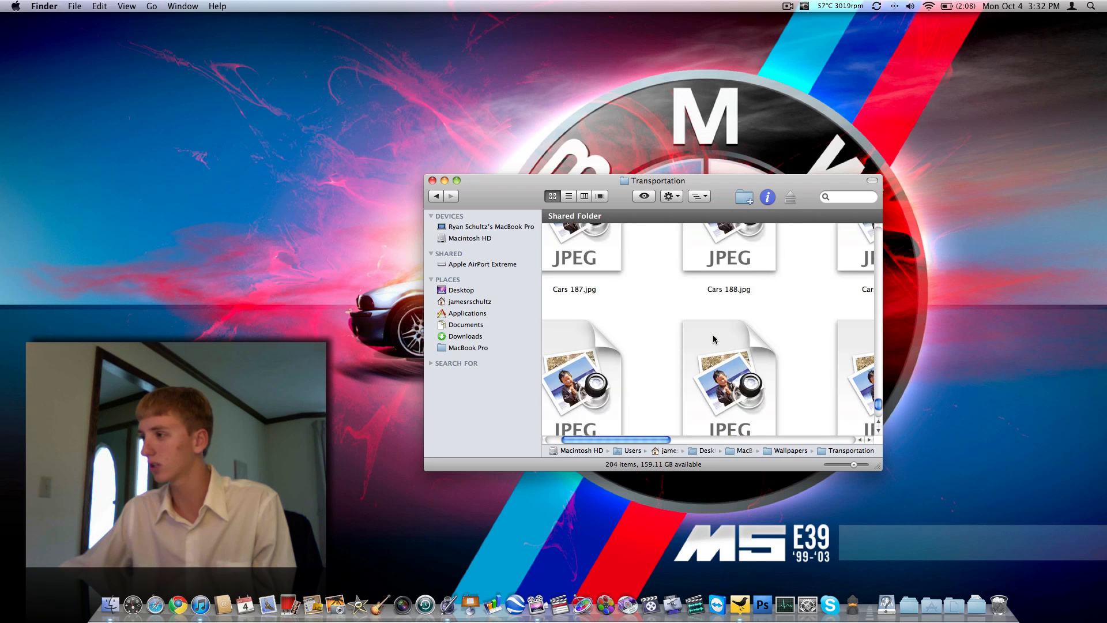
scroll("down", 3)
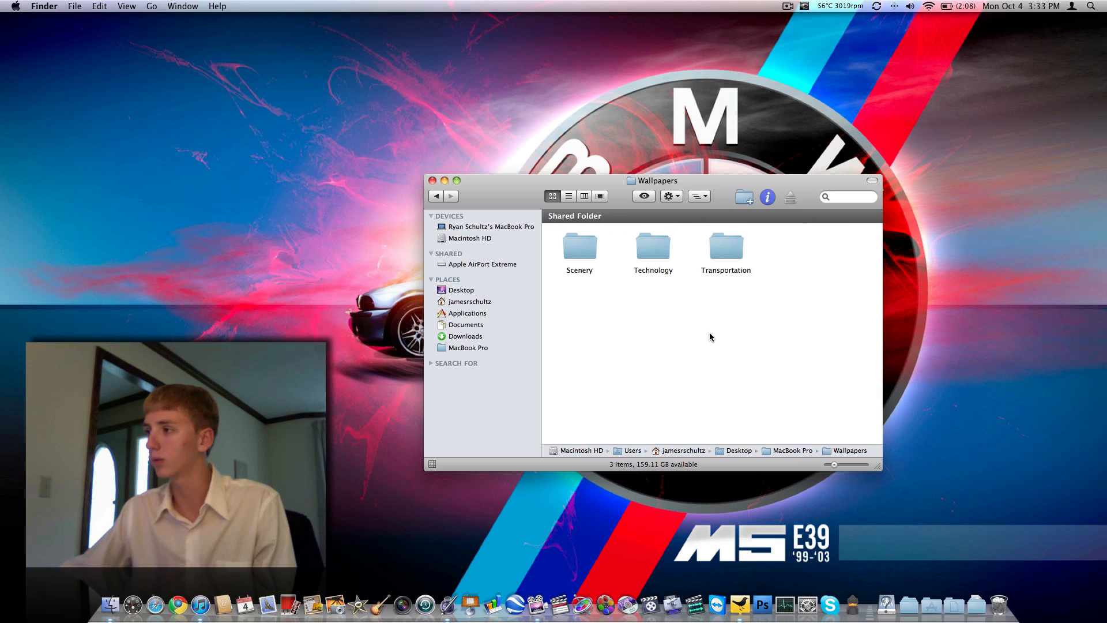
mouse_move(651, 239)
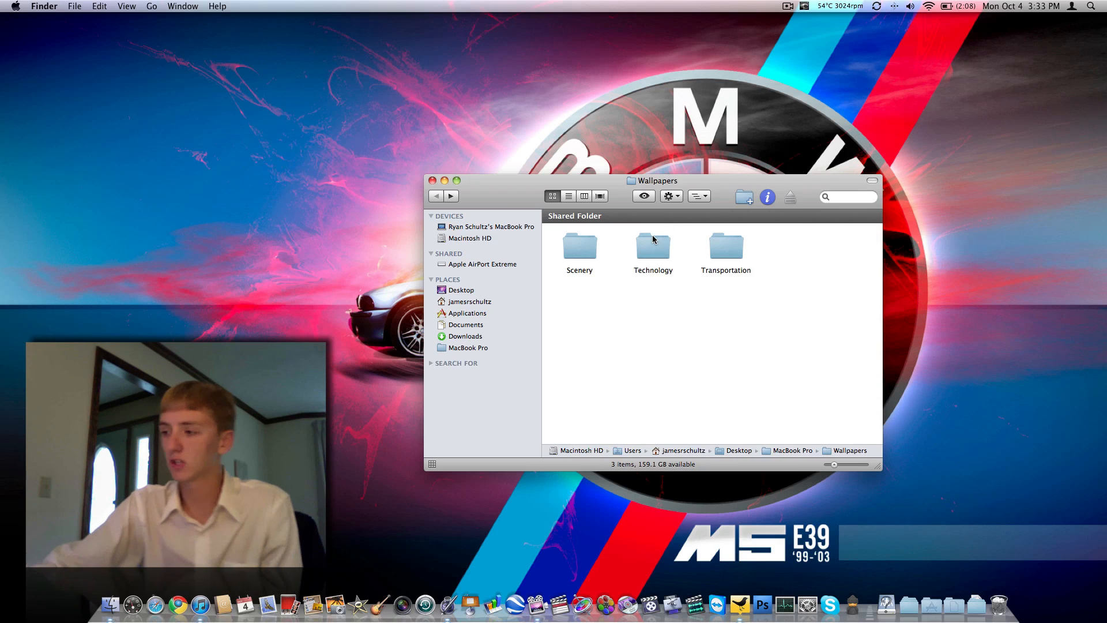